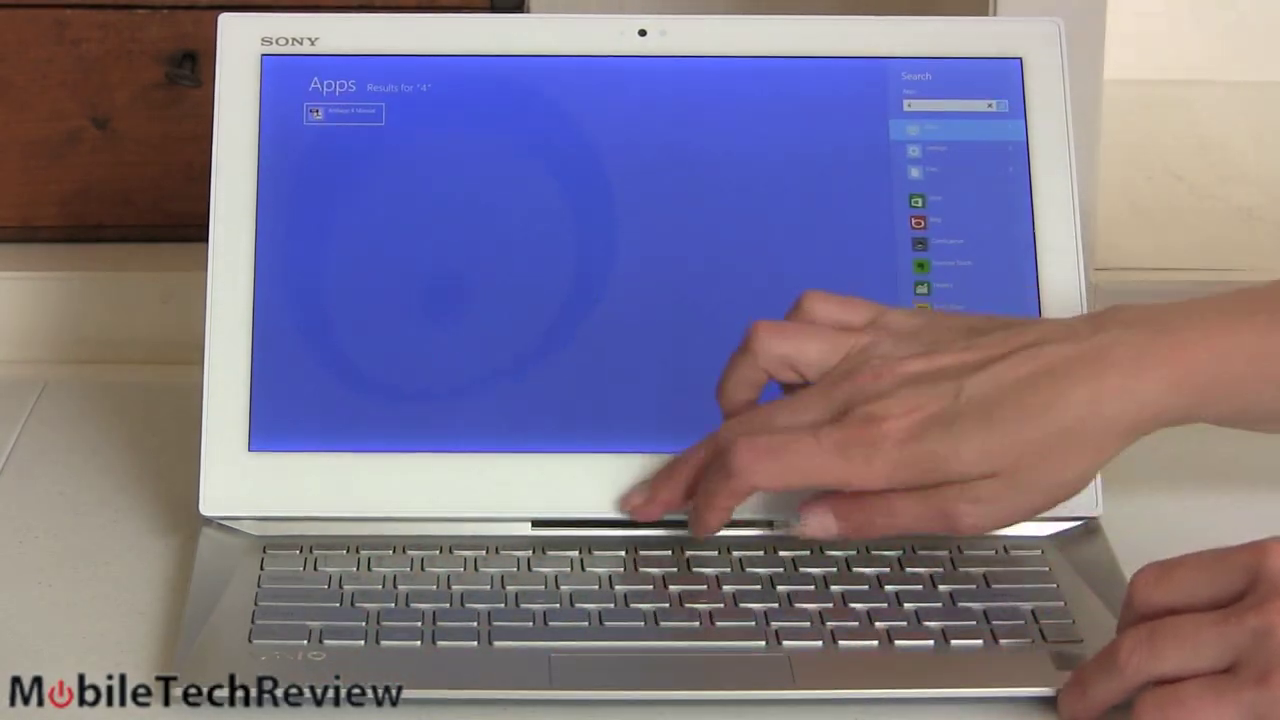
left_click(648, 500)
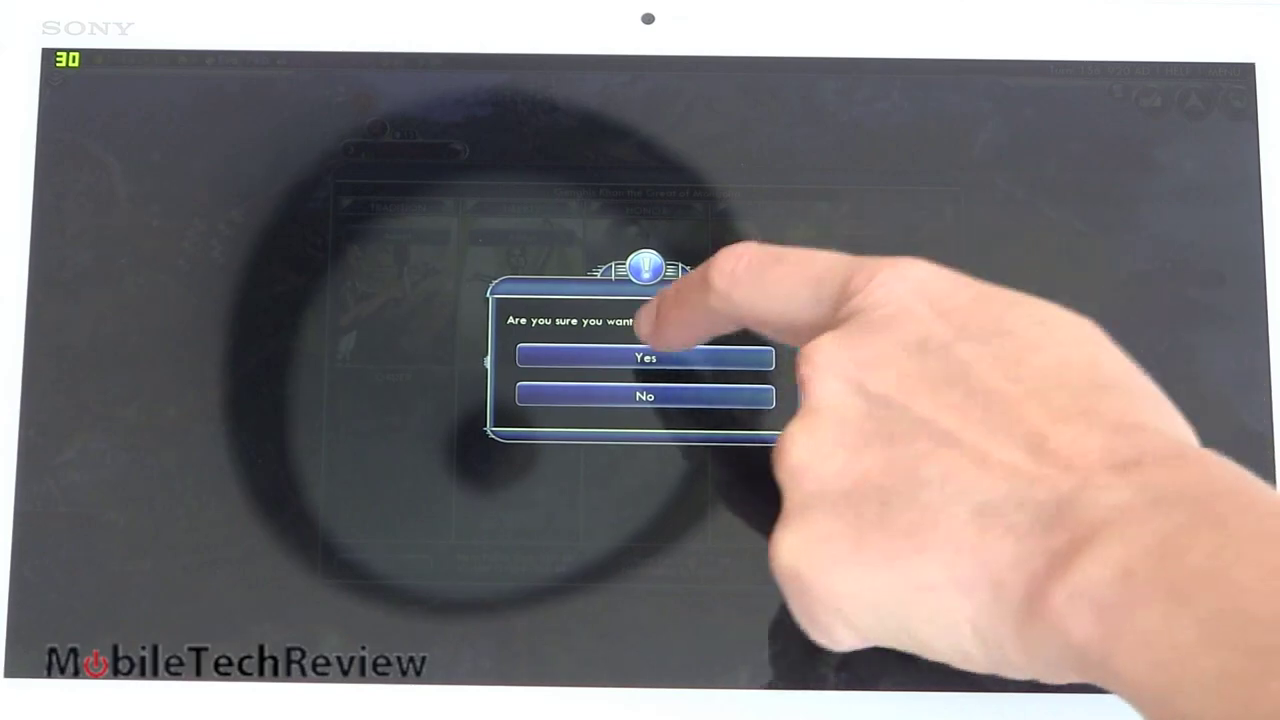
left_click(644, 358)
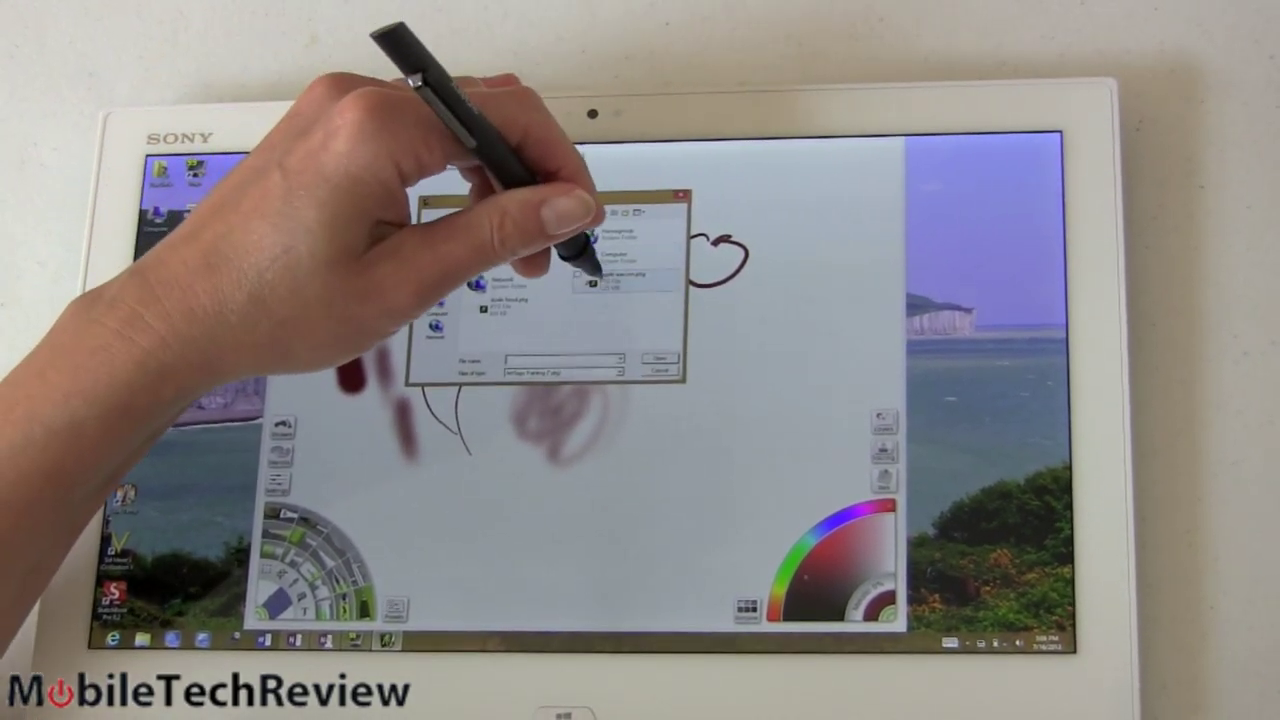
left_click(658, 356)
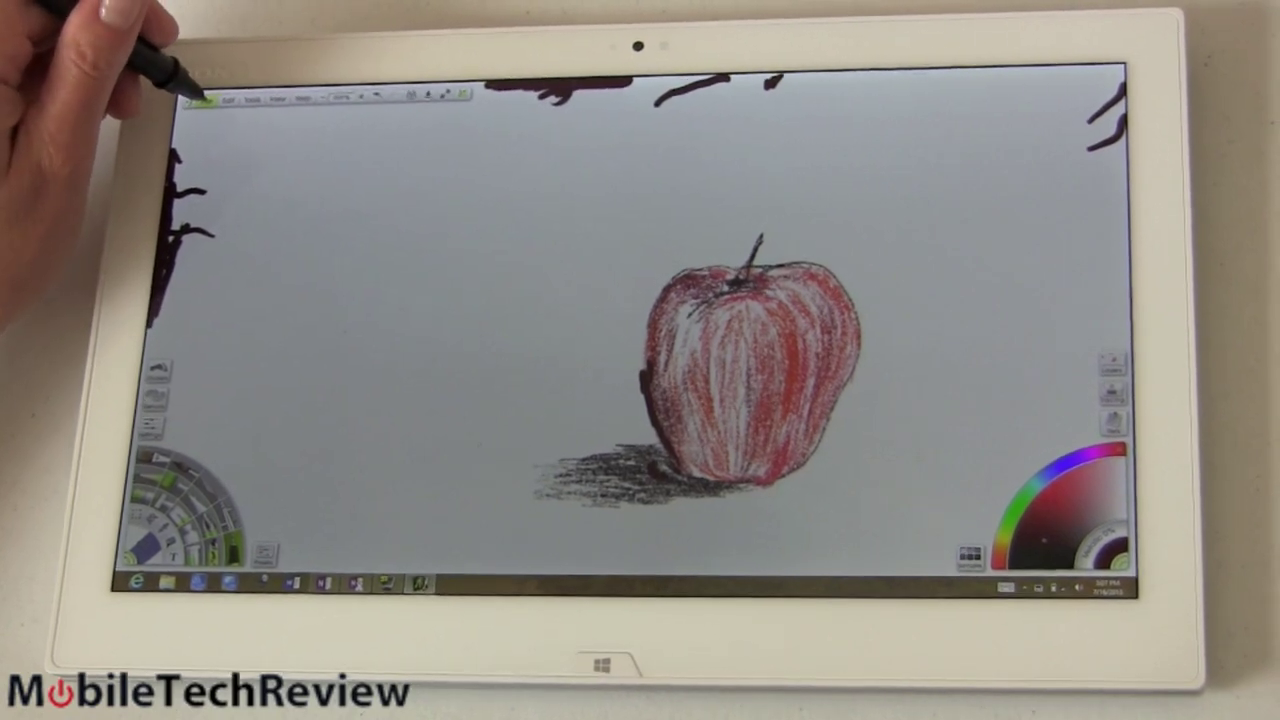
left_click(212, 96)
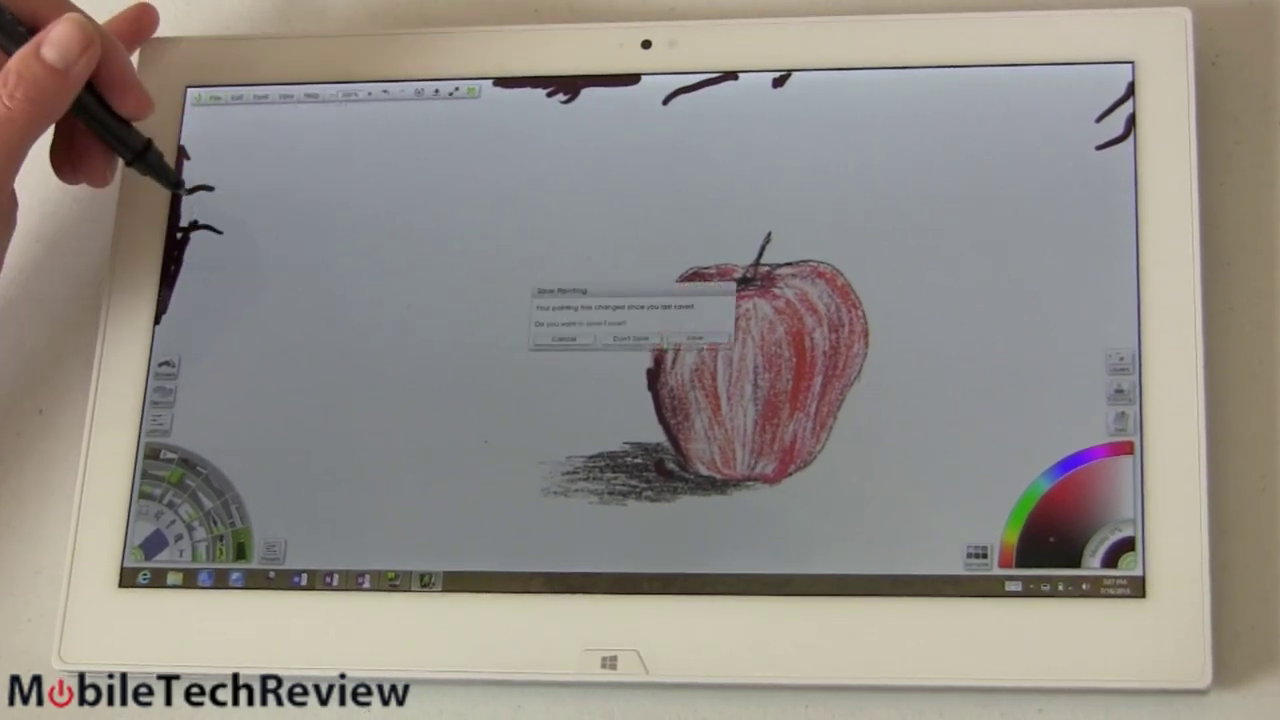
left_click(630, 338)
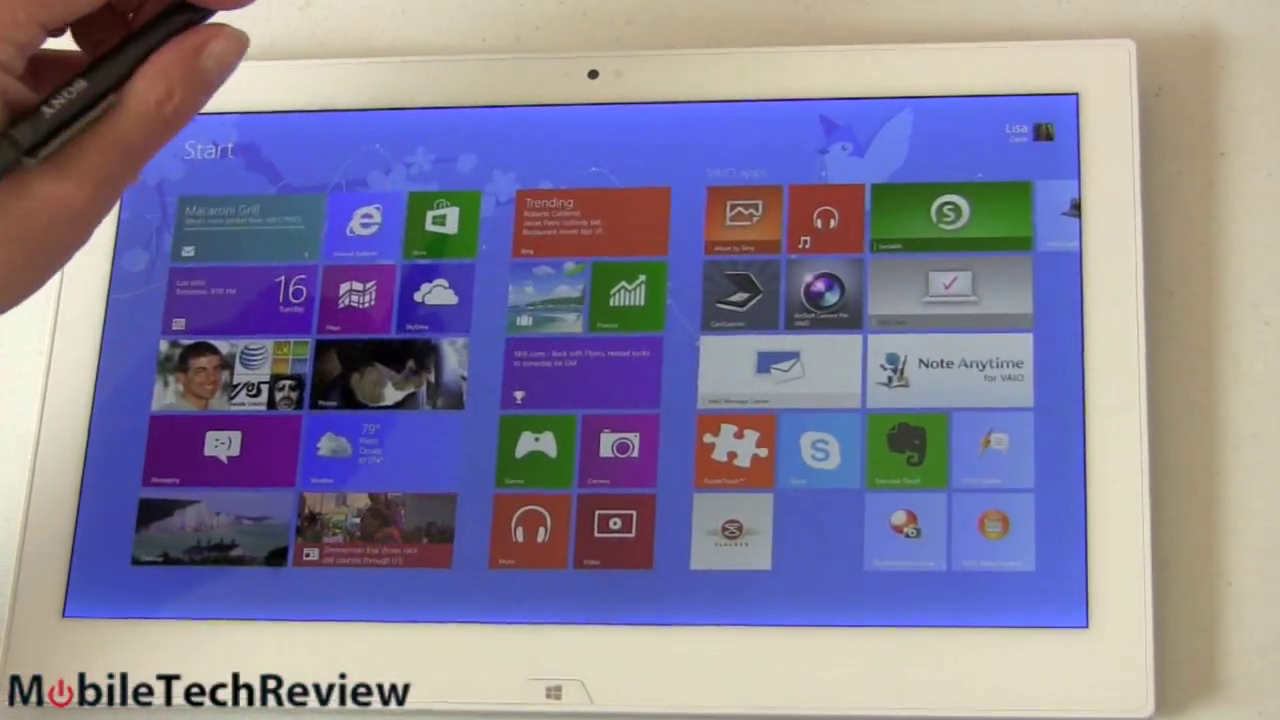
left_click(948, 370)
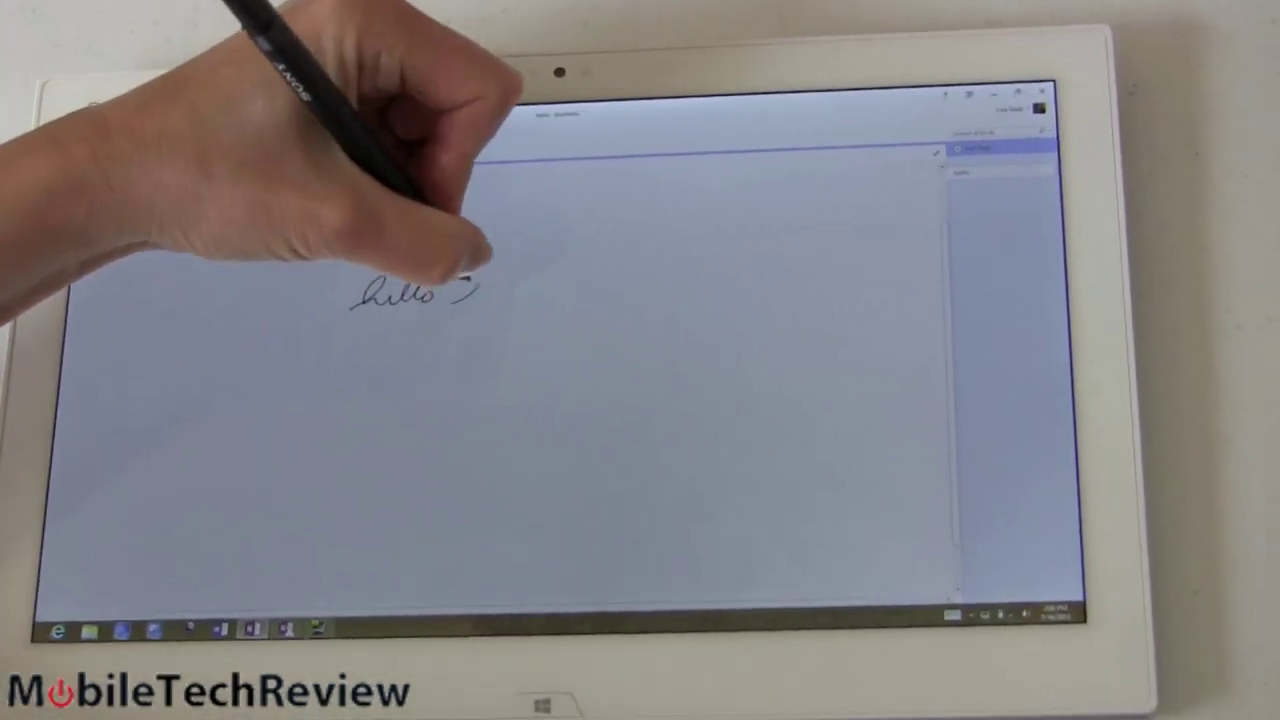
left_click_drag(460, 290, 544, 296)
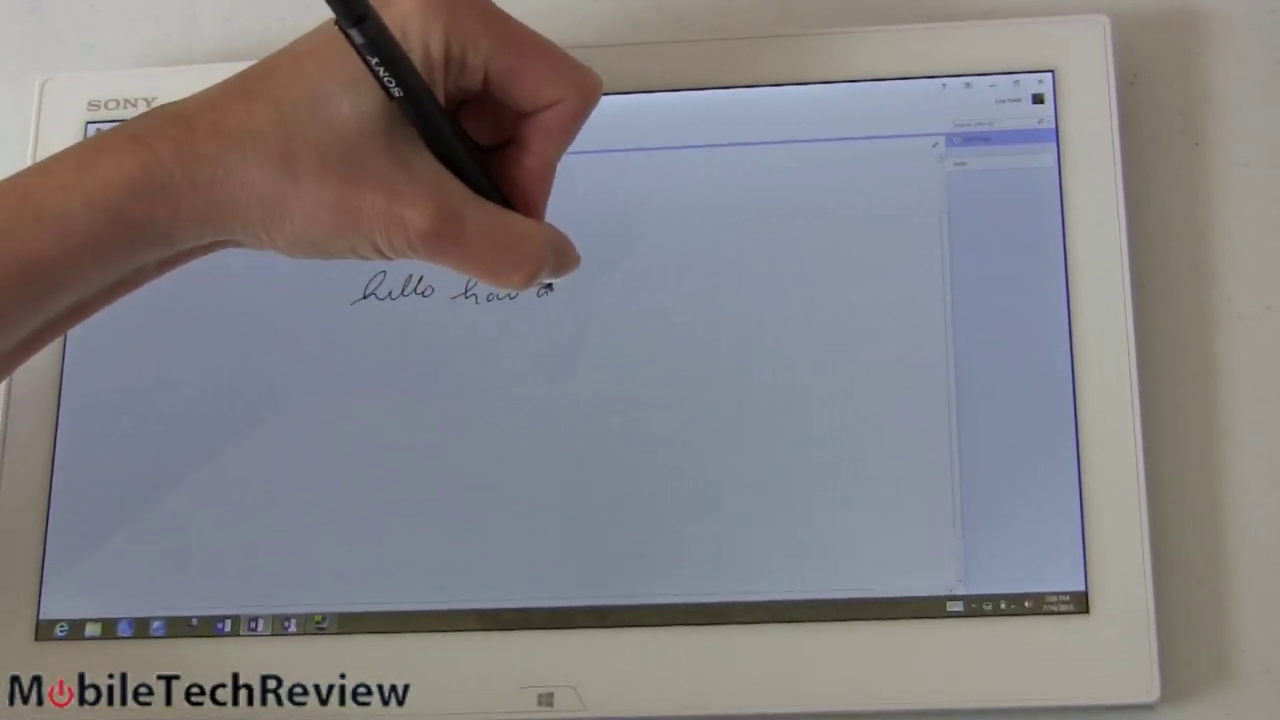
left_click_drag(544, 290, 640, 290)
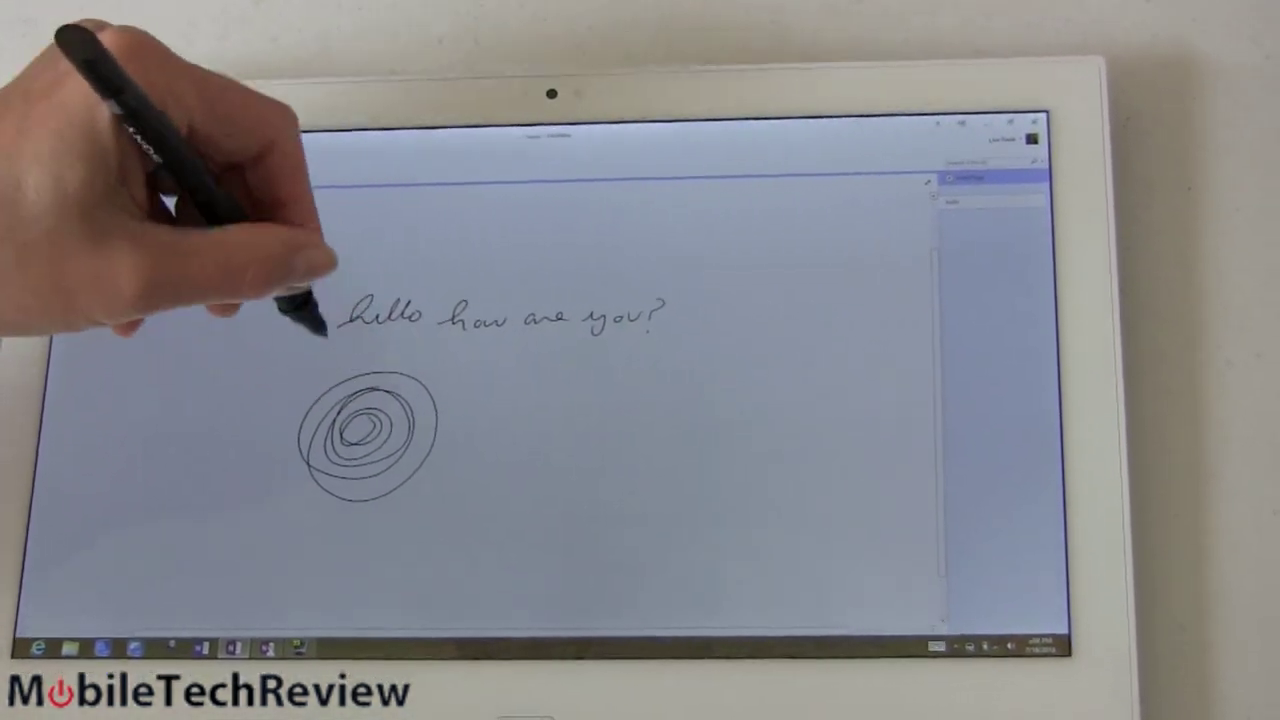
left_click_drag(350, 356, 660, 364)
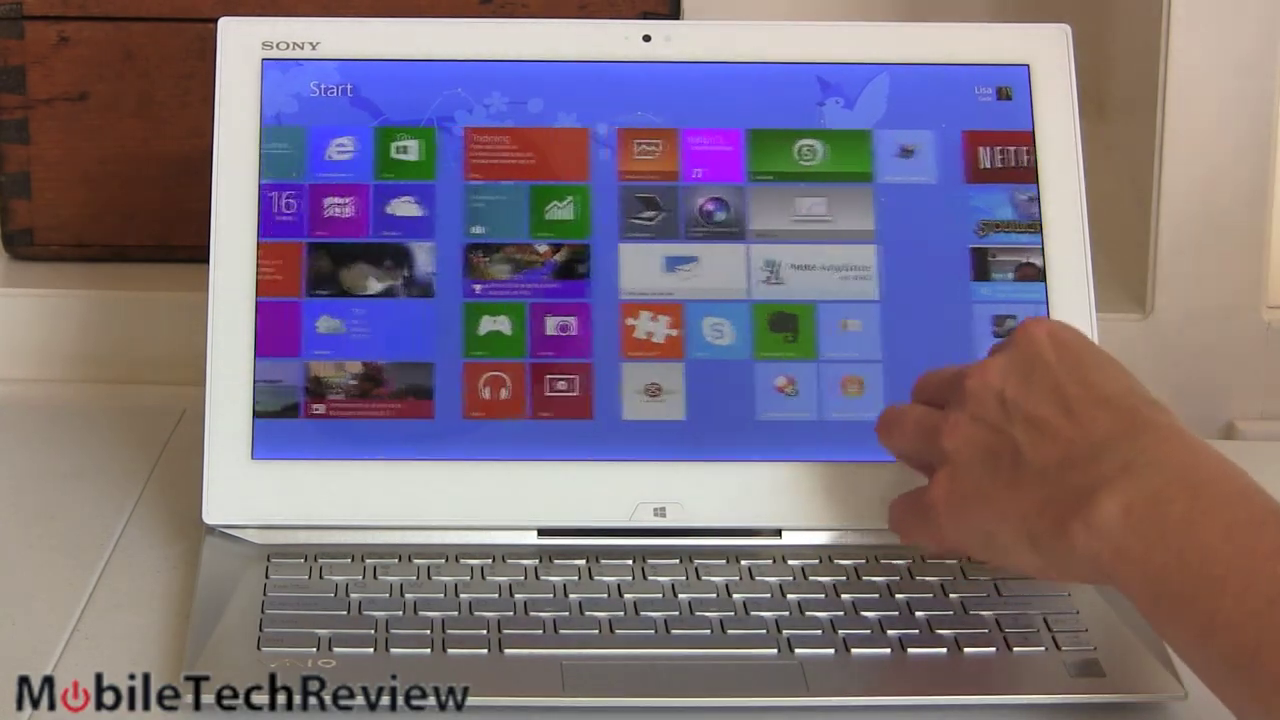
scroll("left", 3)
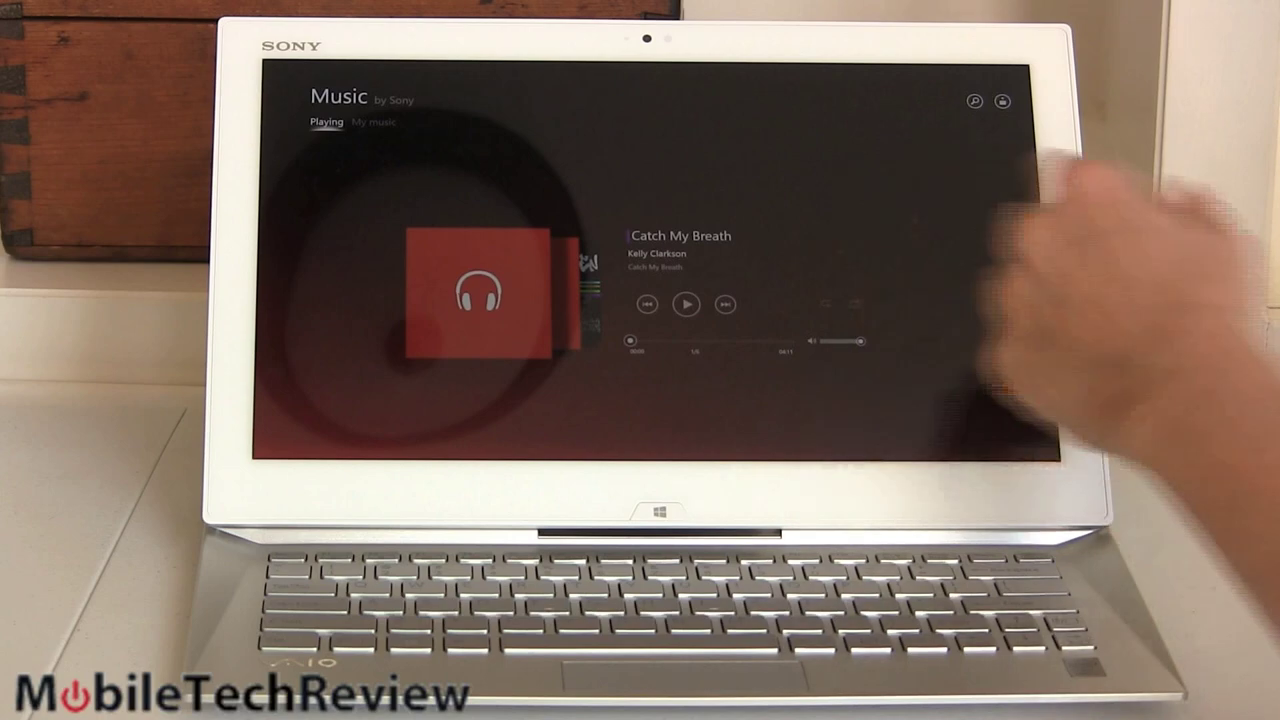
left_click(686, 304)
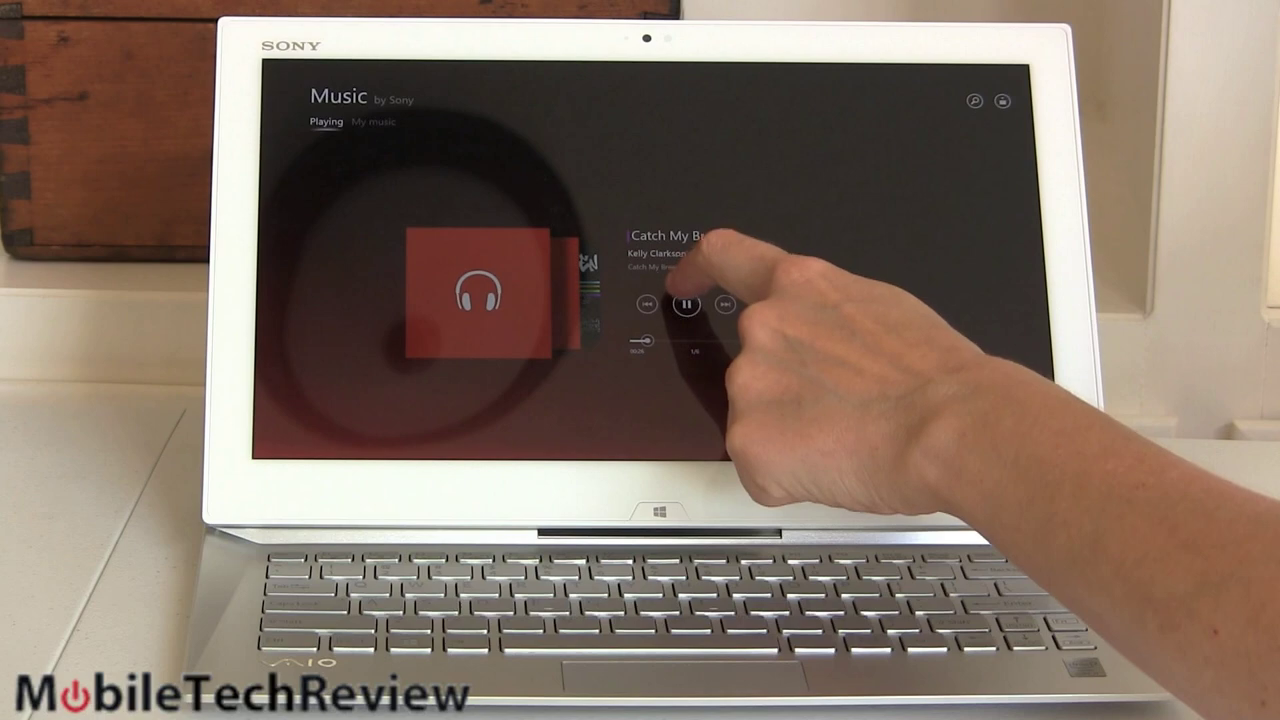
left_click(686, 304)
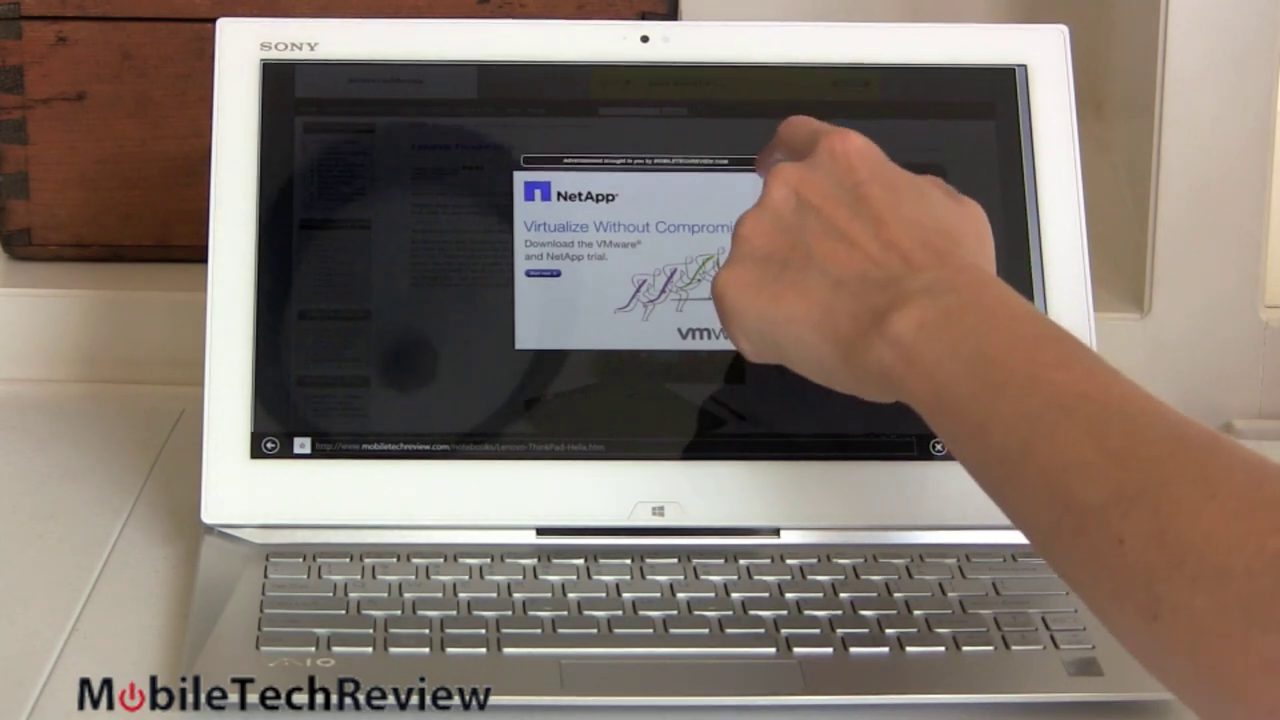
left_click(936, 444)
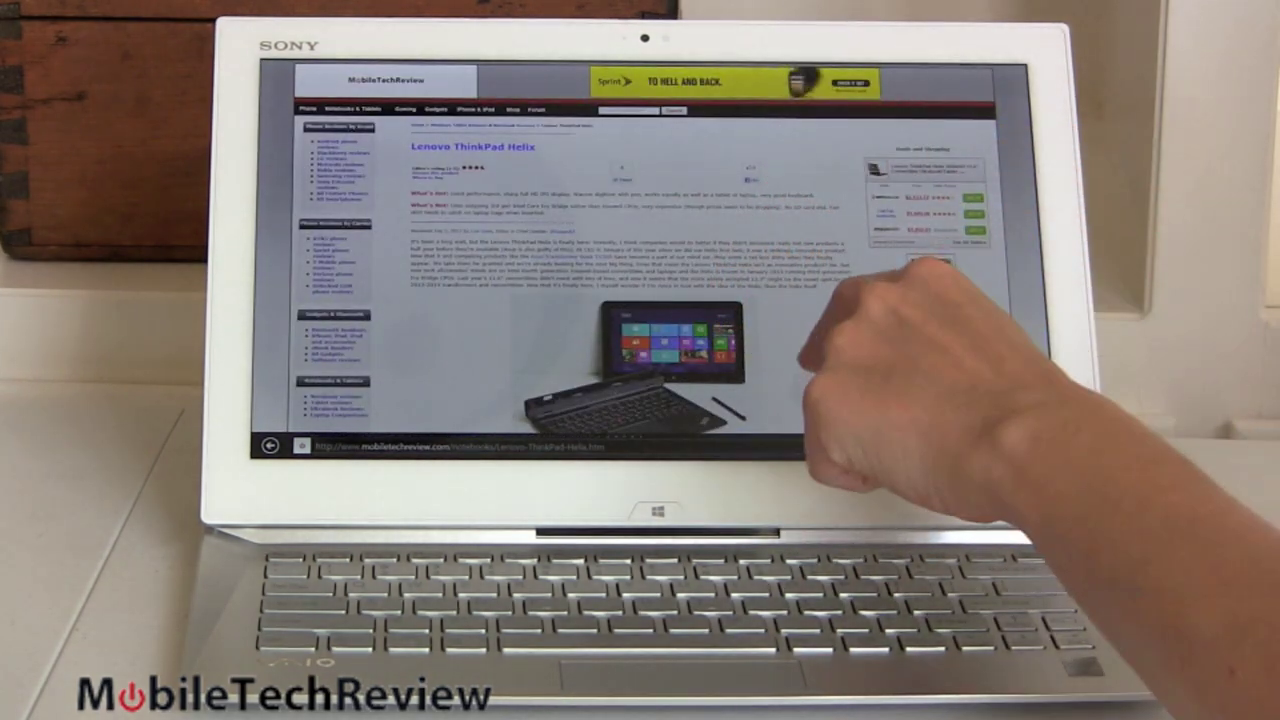
scroll("down", 3)
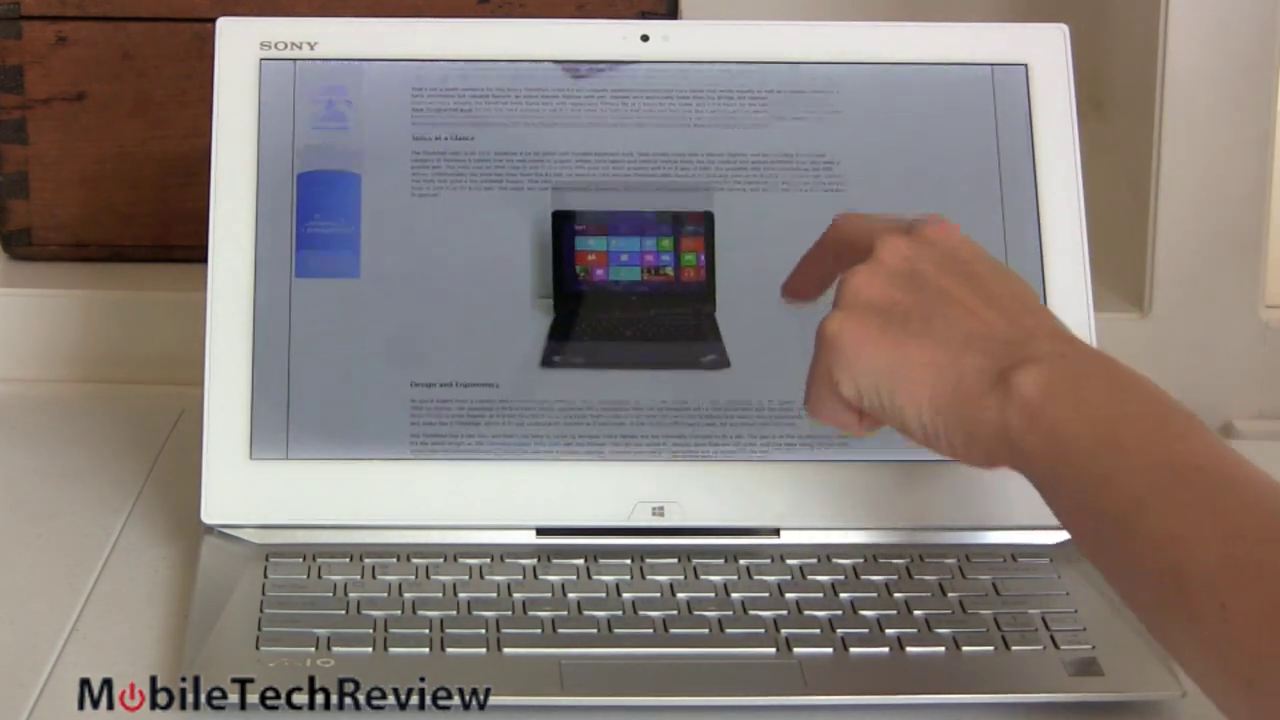
scroll("down", 3)
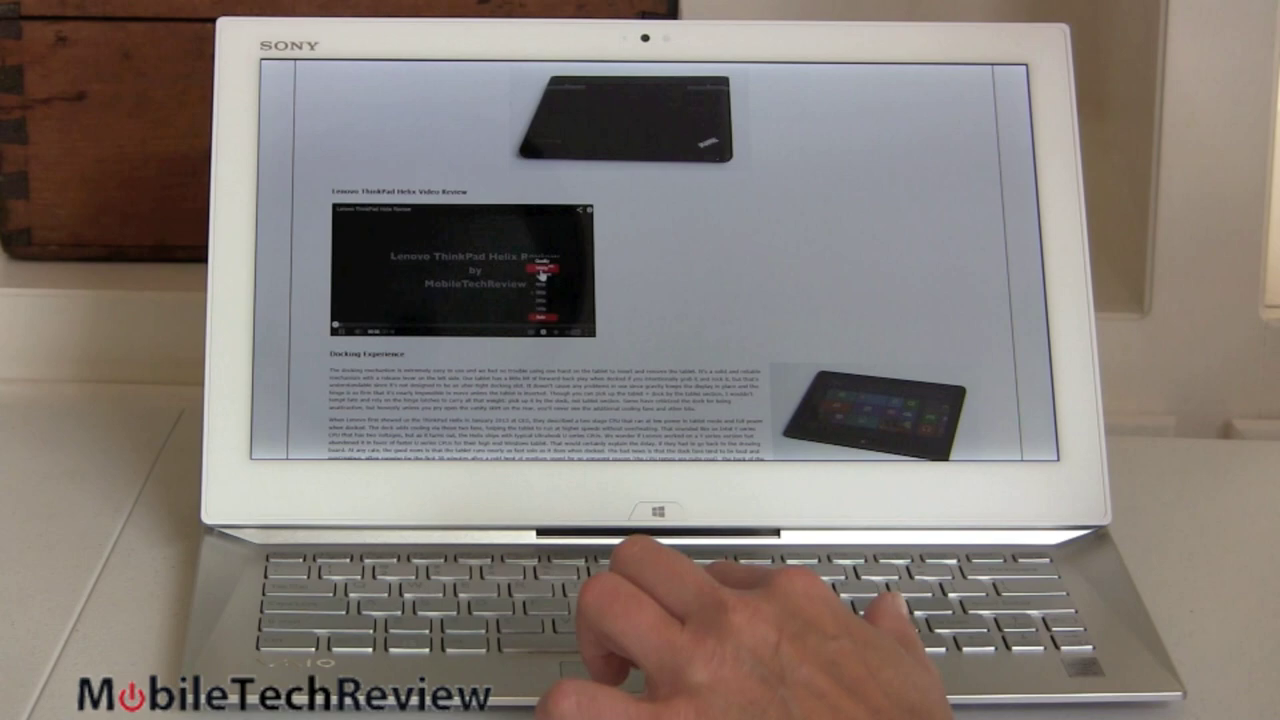
left_click(460, 276)
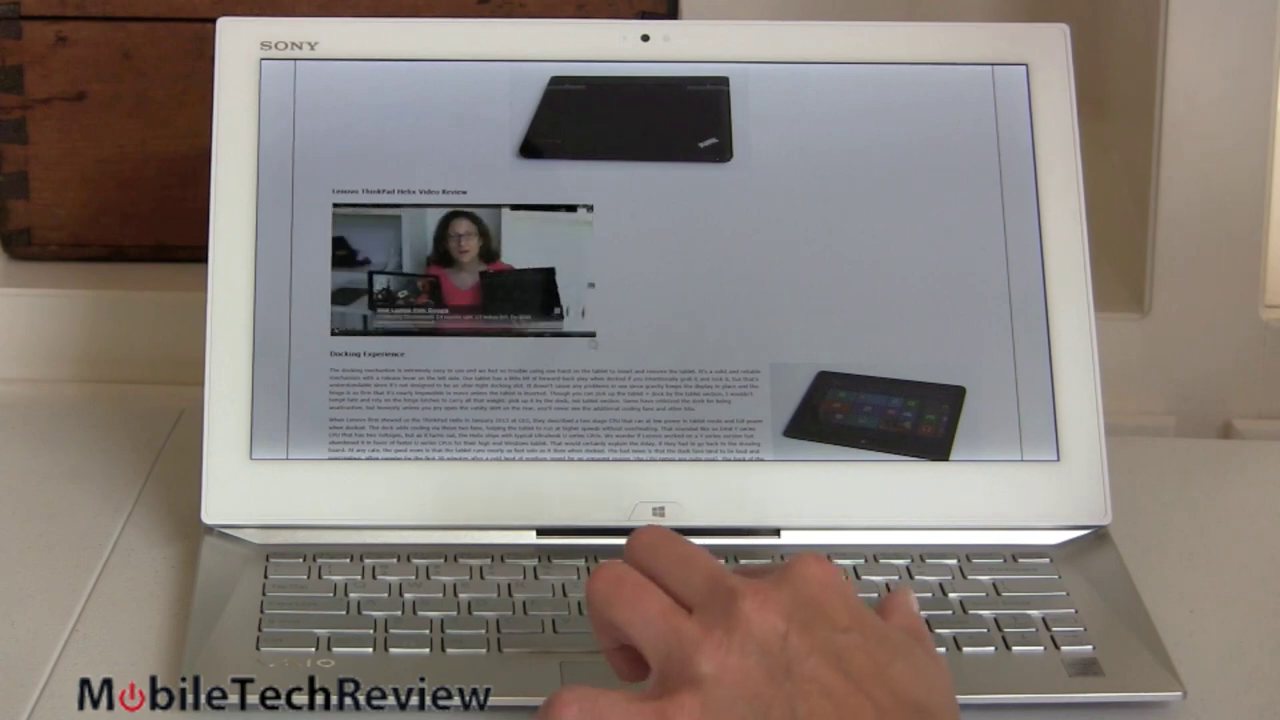